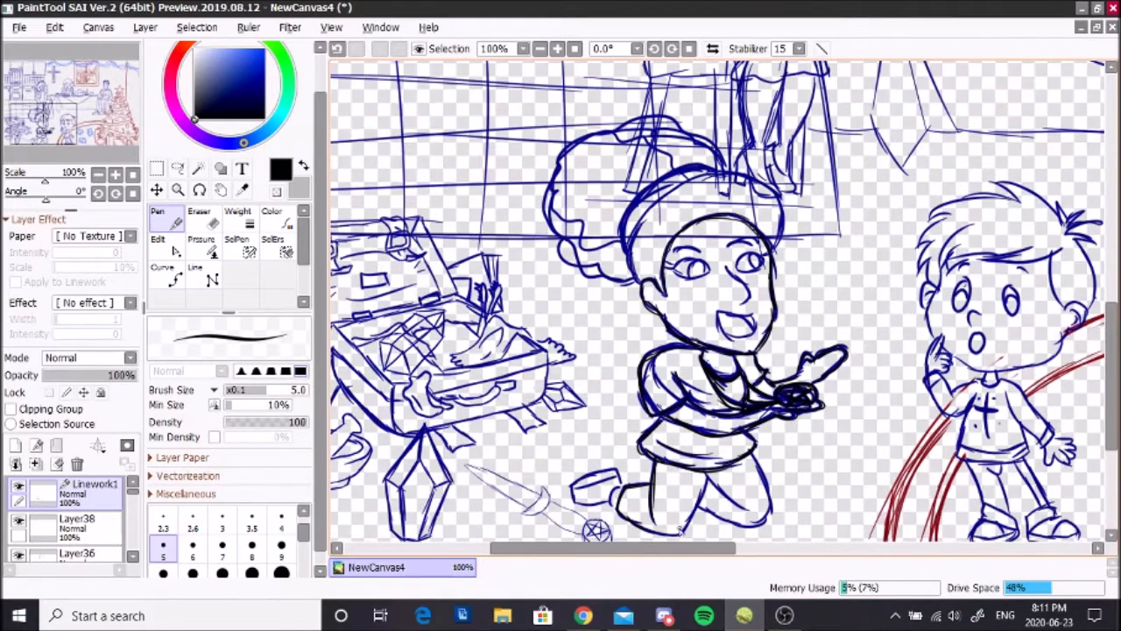
- Ink clean dark lines over the blue sketch of the seated woman and laughing girl
scroll("down", 3)
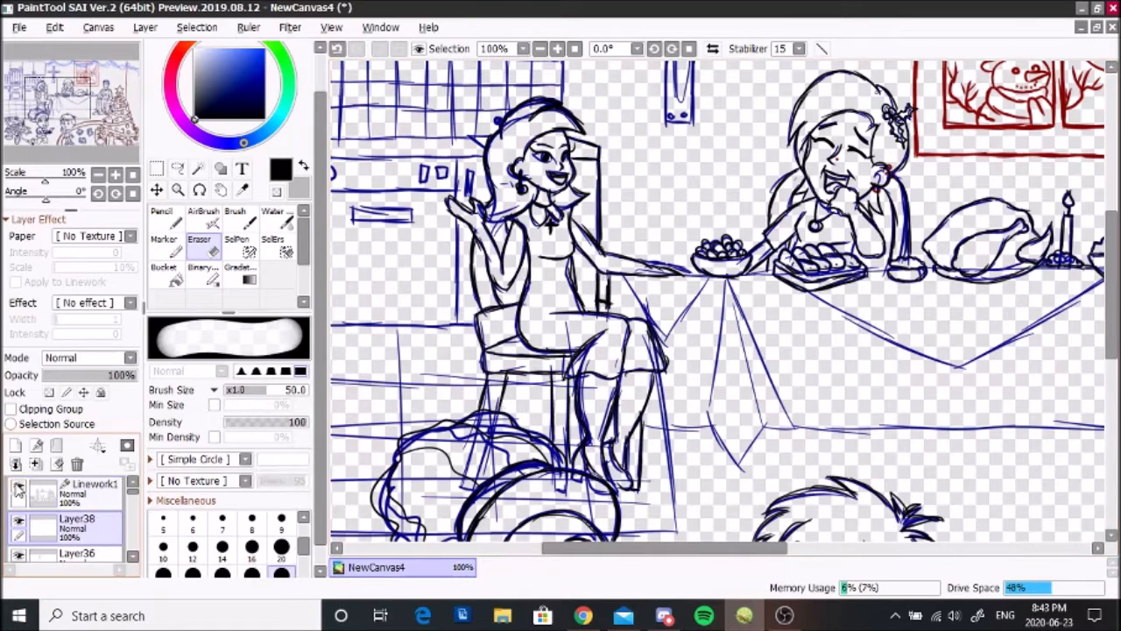
- Hide the blue sketch layer so only the black lineart of the table, window and cross shows
left_click(35, 464)
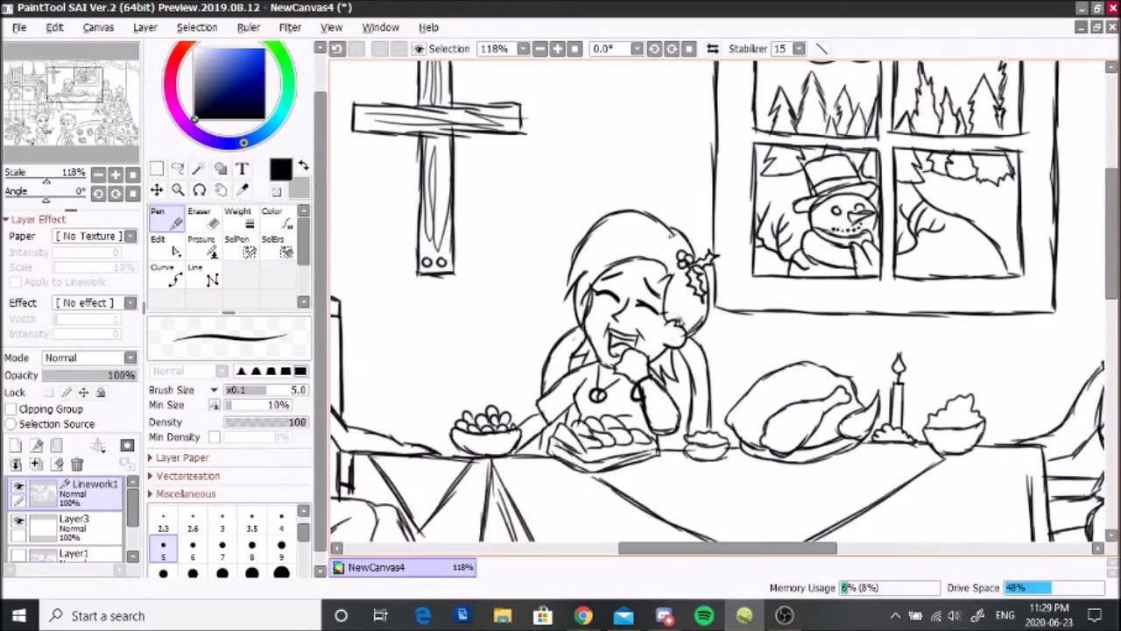
scroll("down", 3)
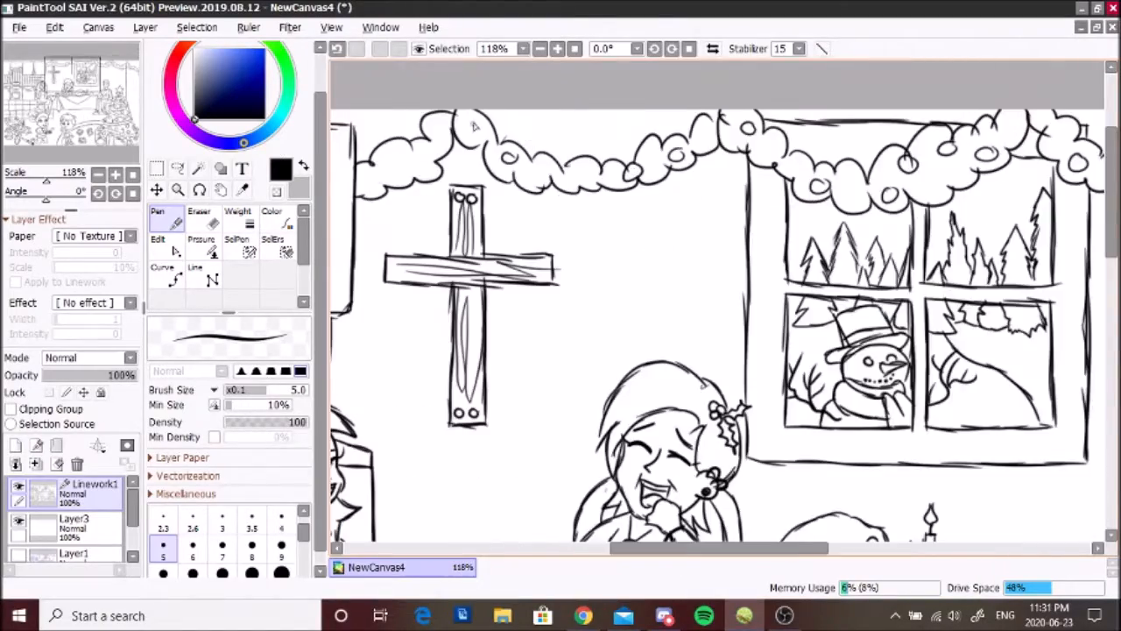